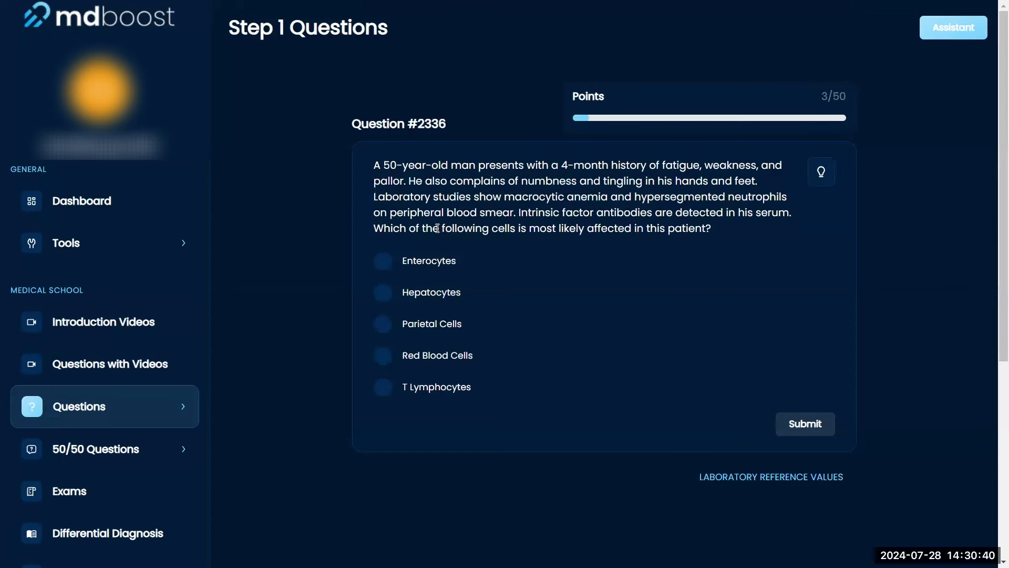
- Highlight the patient's age, symptoms, anemia and lab findings in question #2336's case description
left_click_drag(438, 227, 716, 227)
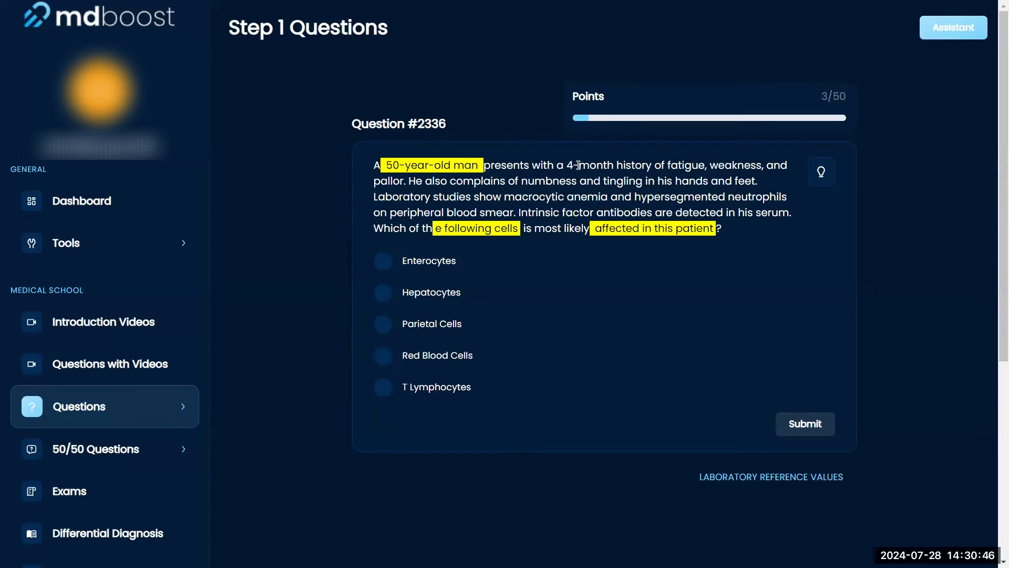
left_click_drag(568, 164, 405, 180)
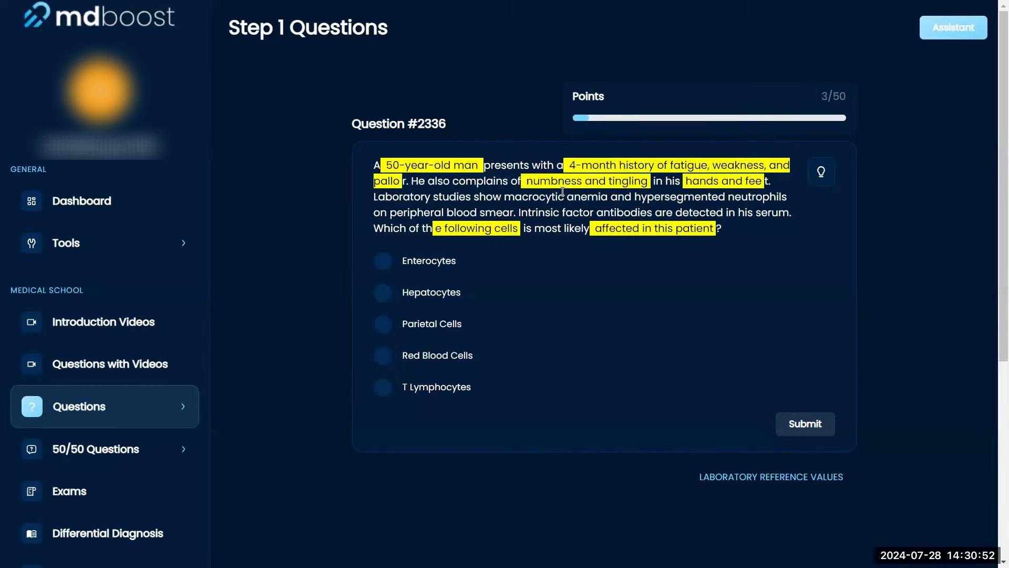
left_click_drag(505, 197, 604, 197)
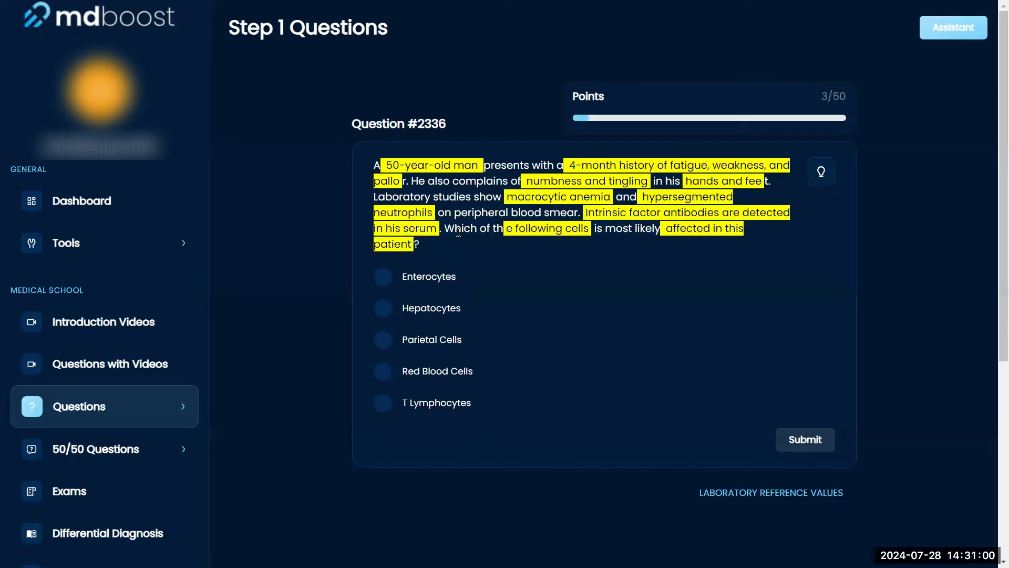
mouse_move(814, 315)
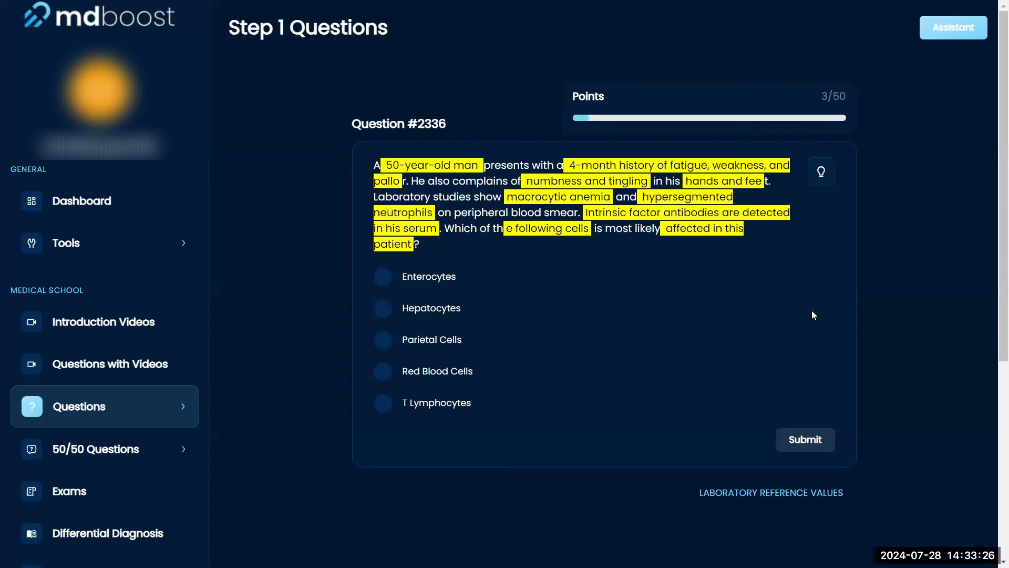
mouse_move(387, 339)
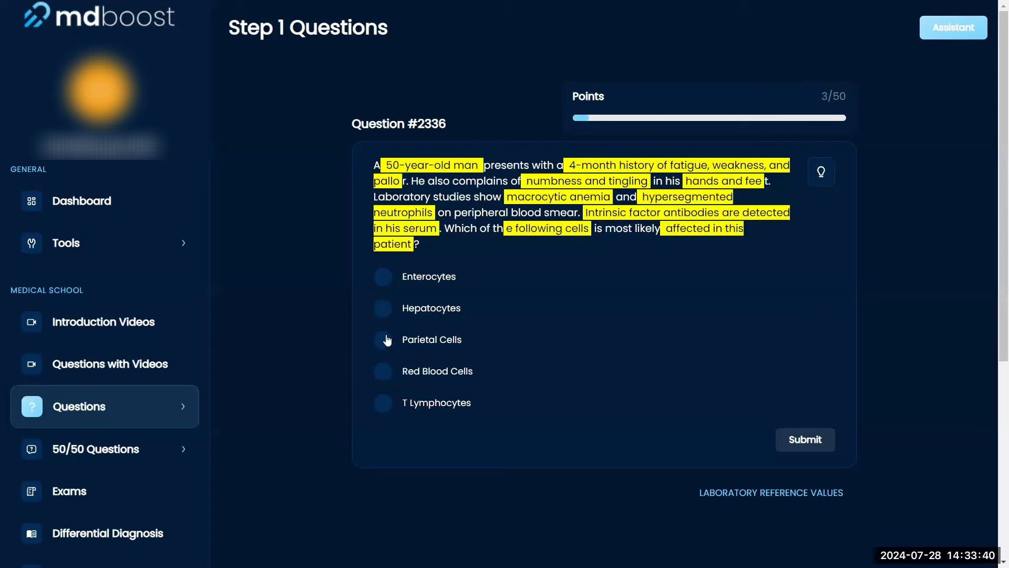
- Select Parietal Cells as the answer to question #2336 and submit it
left_click(381, 339)
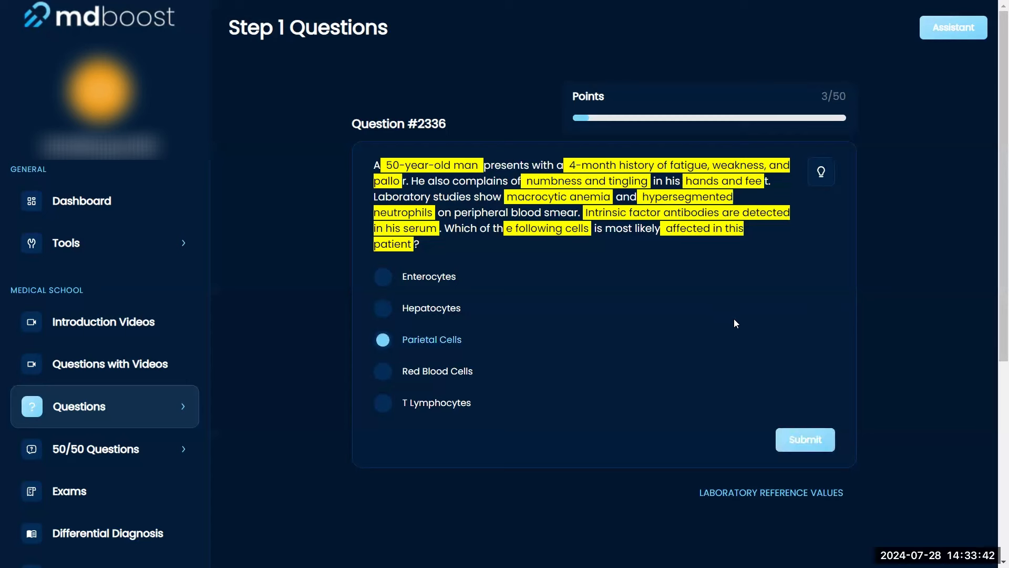
left_click(804, 439)
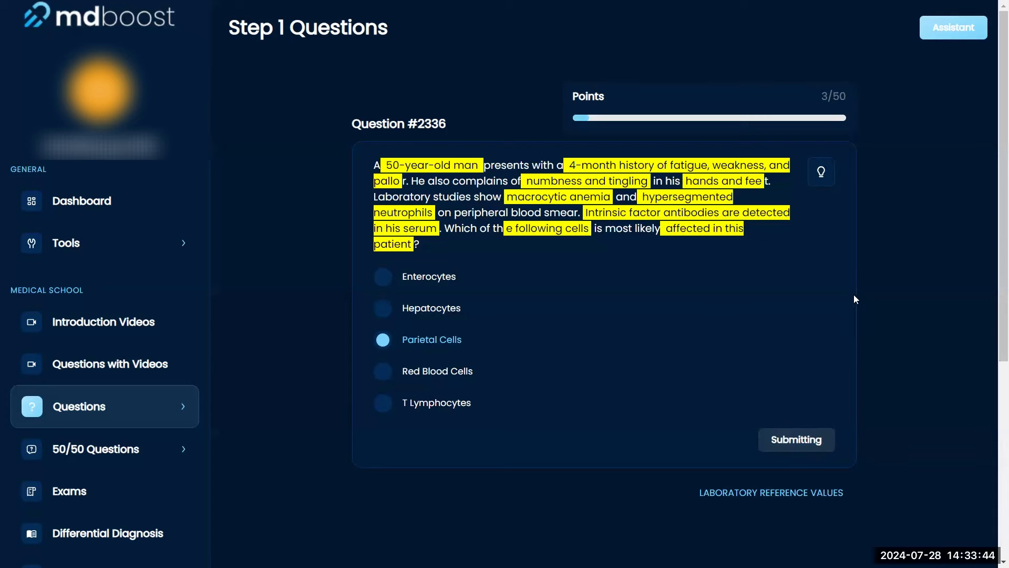
left_click(796, 439)
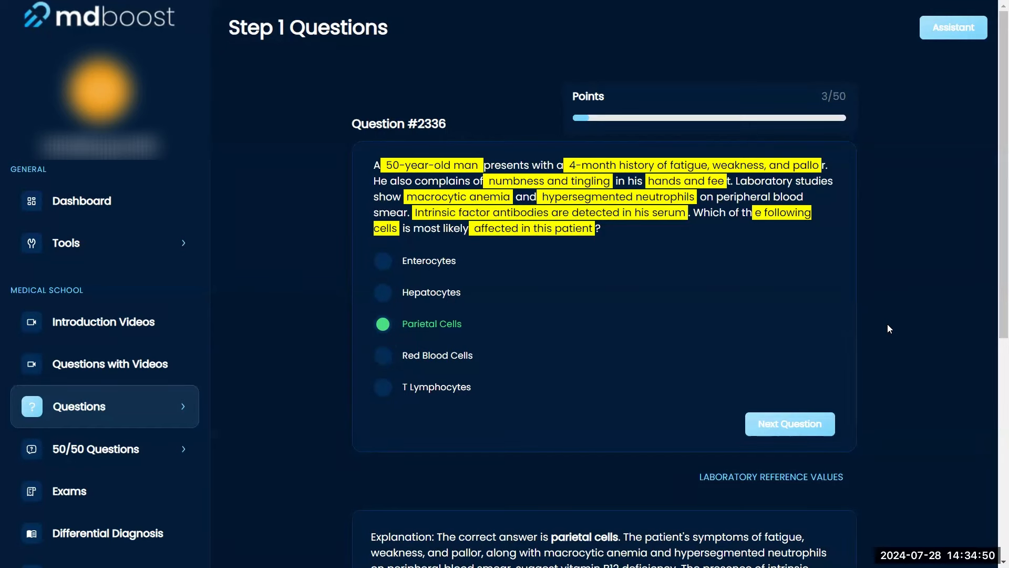
mouse_move(897, 321)
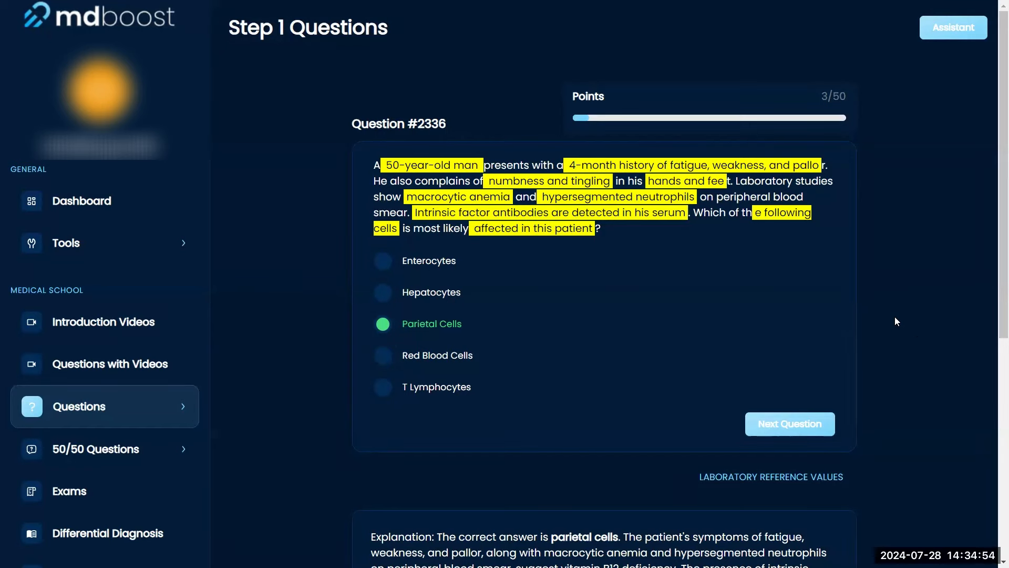
- Scroll down to the explanation naming pernicious anemia for question #2336
scroll("down", 3)
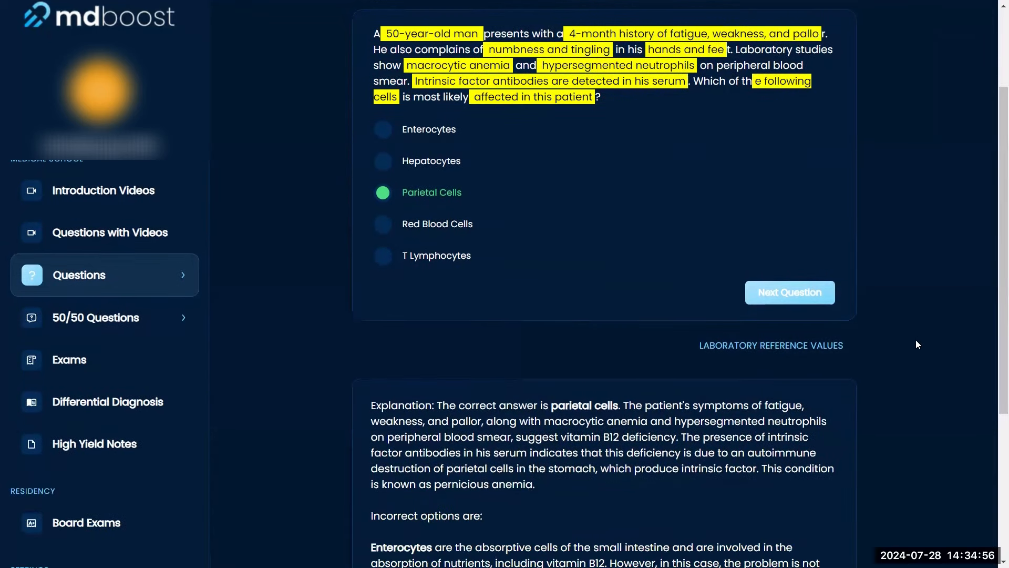
mouse_move(934, 339)
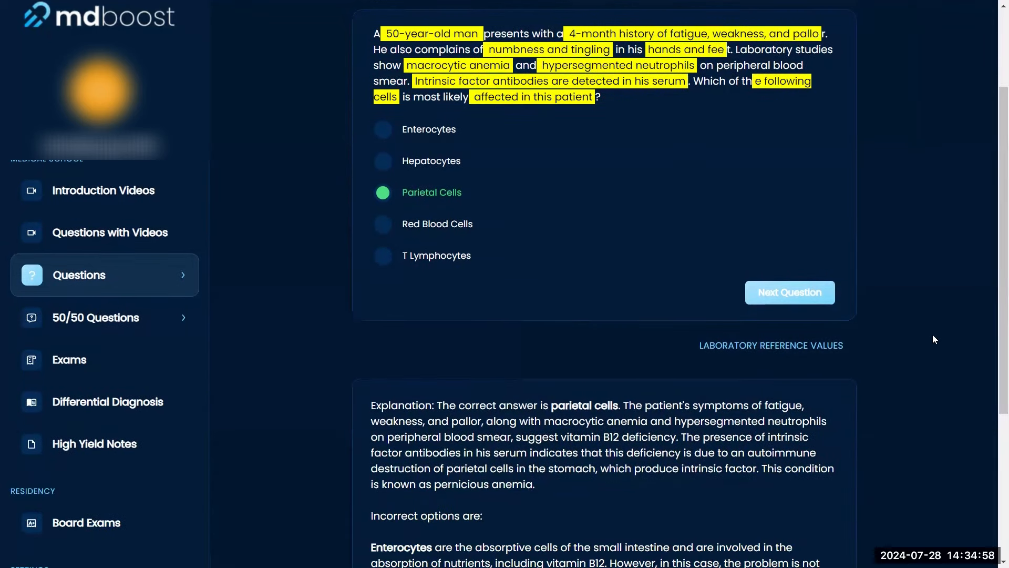